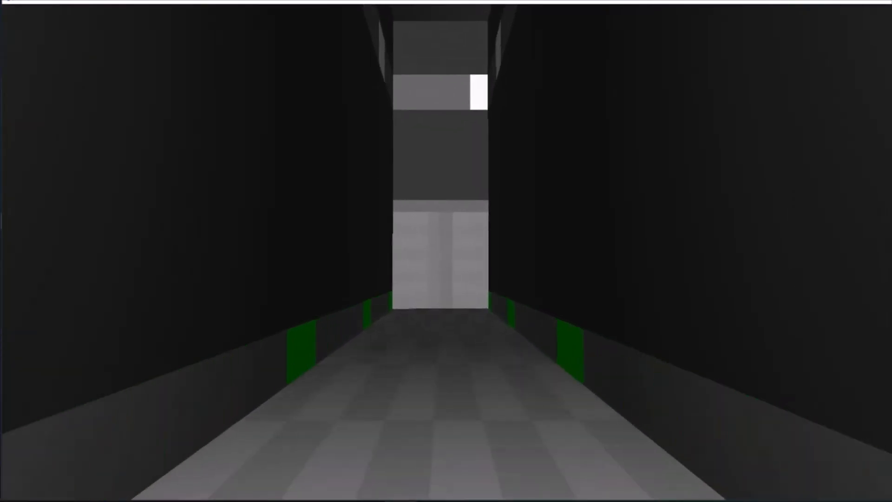
Walk forward down the dark corridor into the hall with the Simulator sign
key(w)
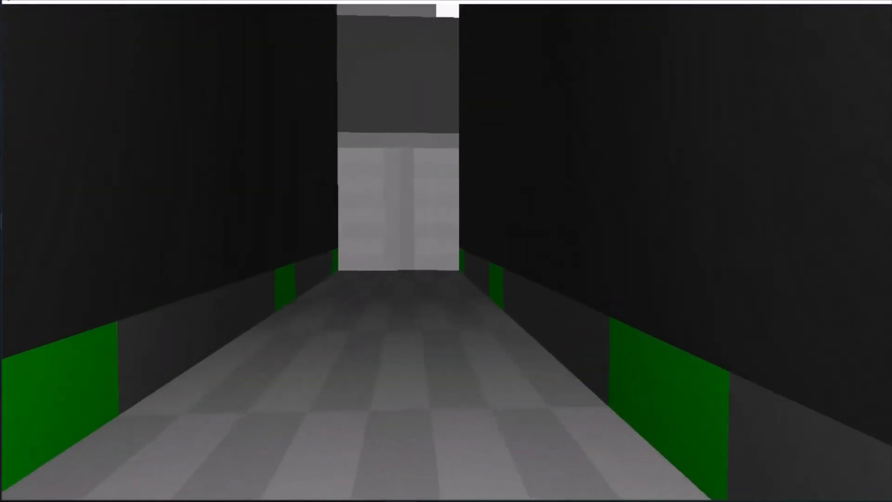
key(w)
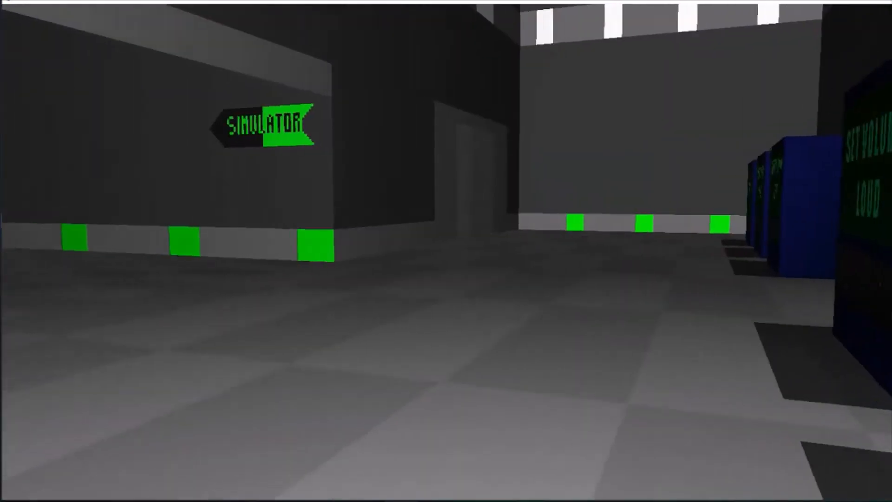
mouse_move(446, 251)
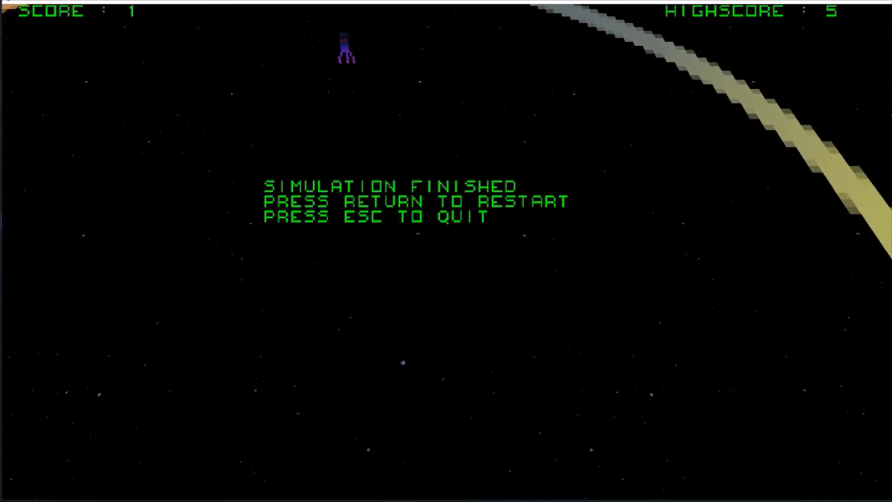
Restart the finished combat simulation twice, then leave the simulator toward the Control Center
key(Return)
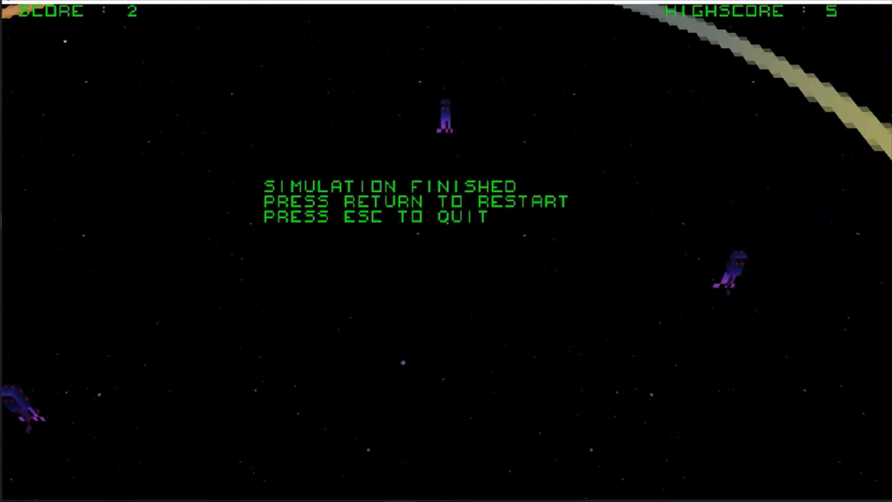
key(Return)
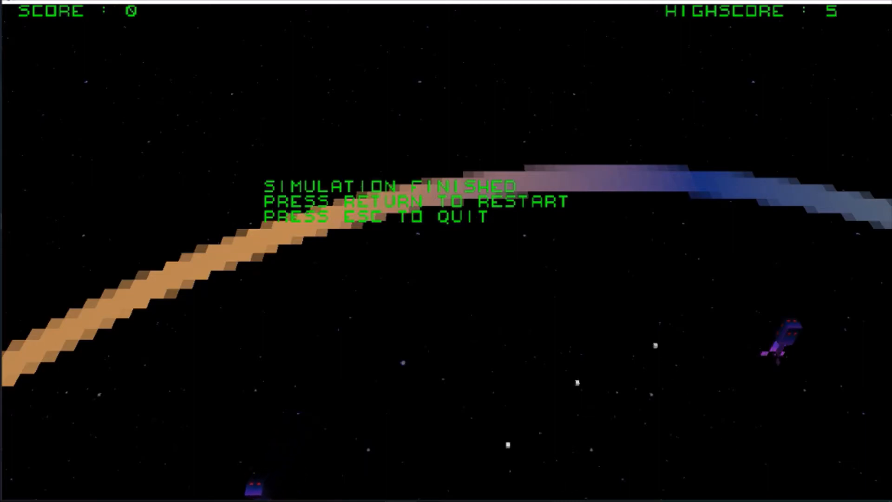
key(Return)
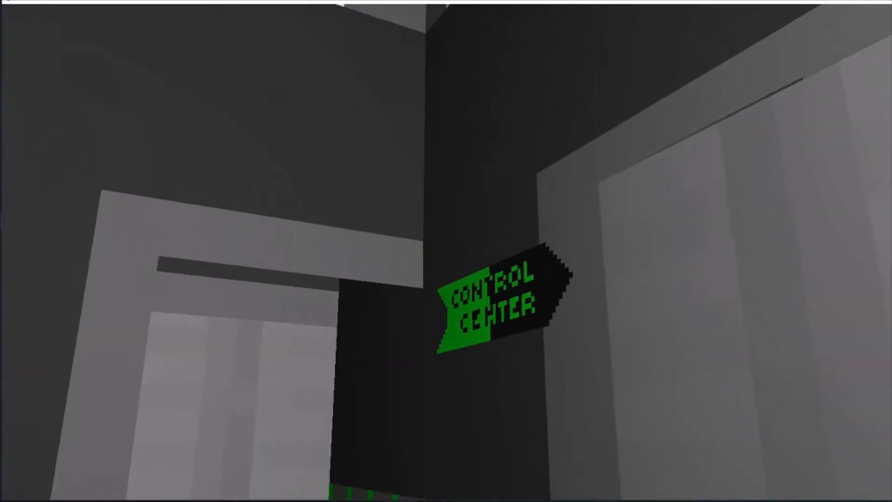
mouse_move(446, 250)
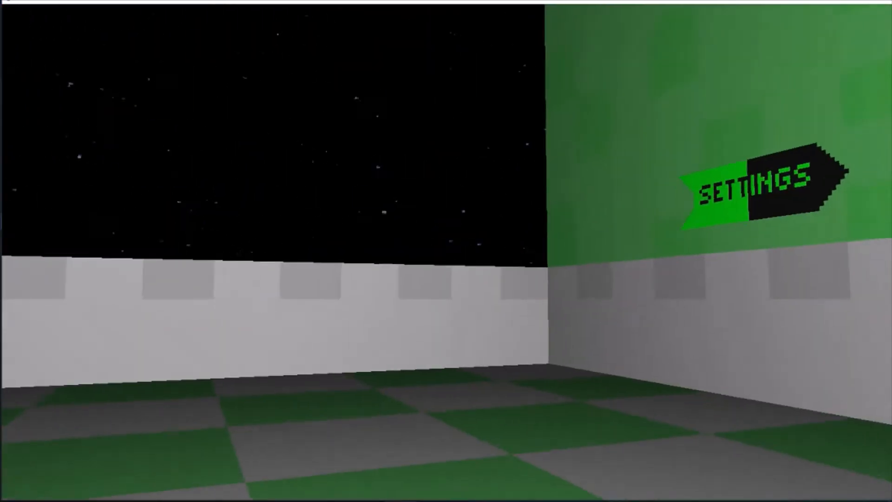
mouse_move(446, 251)
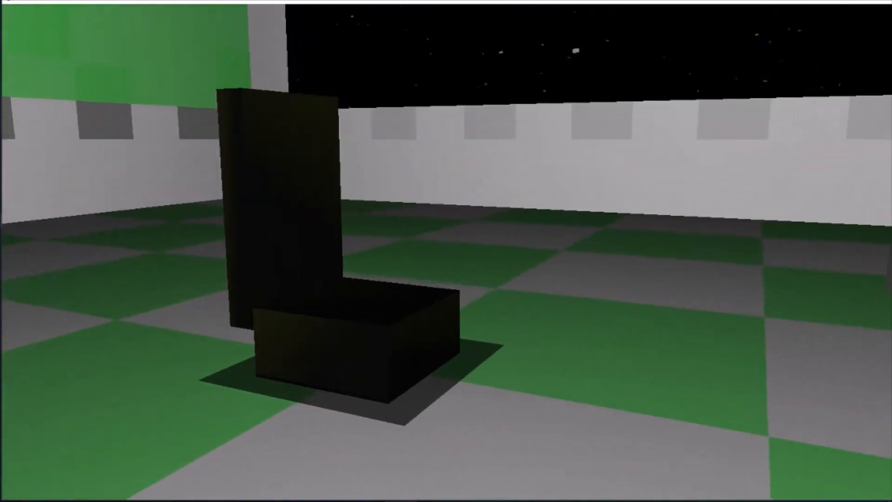